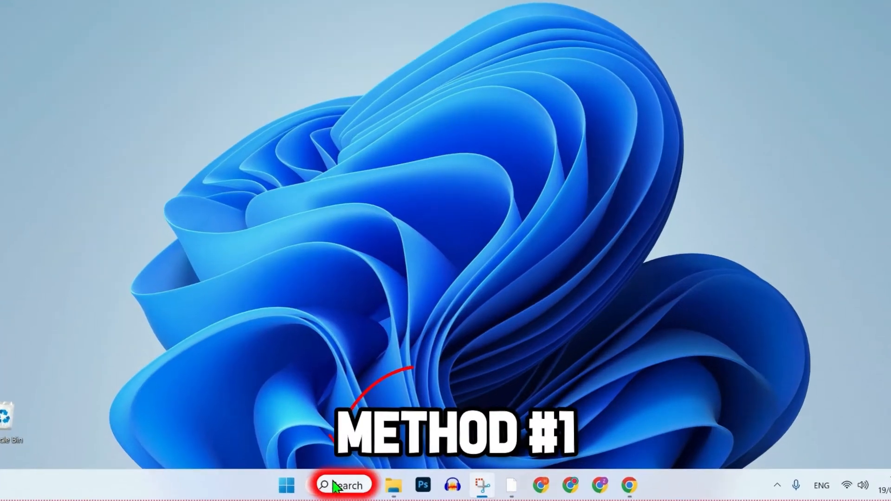
Step: Search for 'fiveM' and open the FiveM result's file location
type("fiveM")
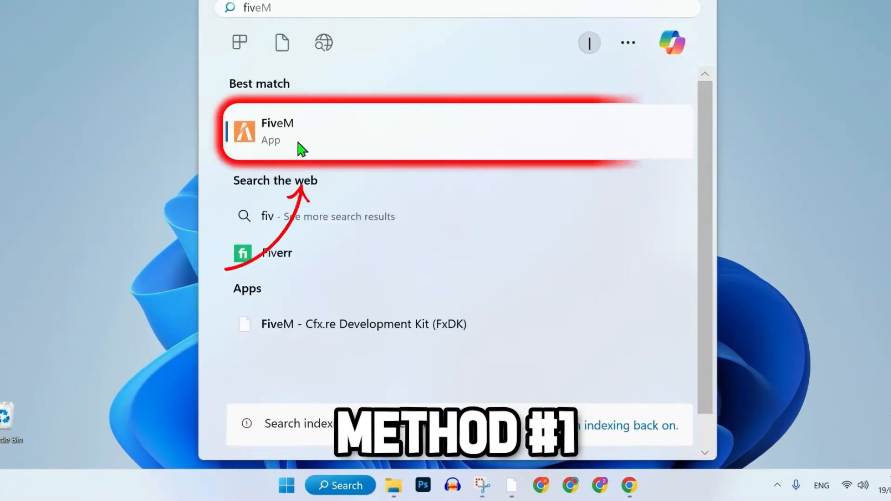
right_click(276, 132)
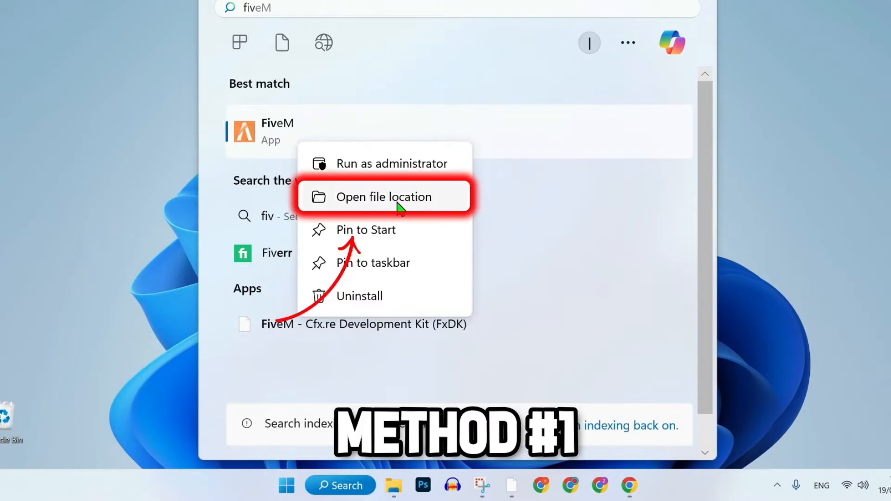
left_click(384, 197)
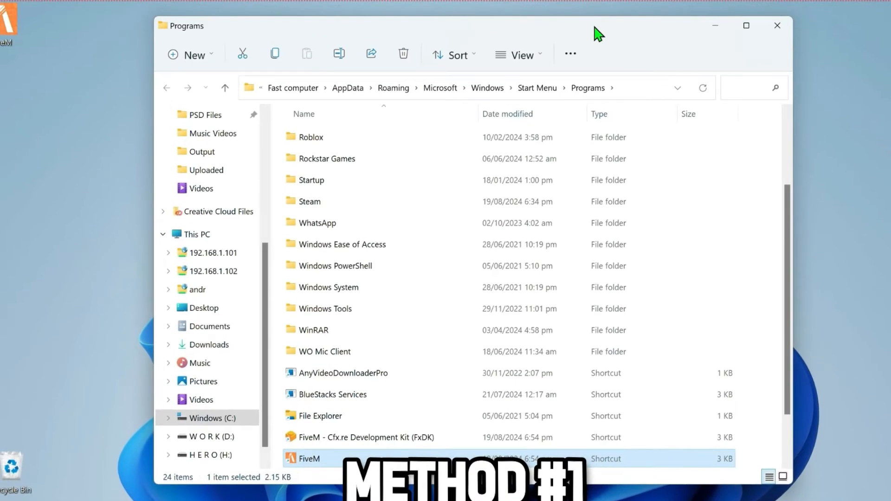
Step: Open the FiveM shortcut's file location to reach the FiveM folder in AppData Local
right_click(308, 458)
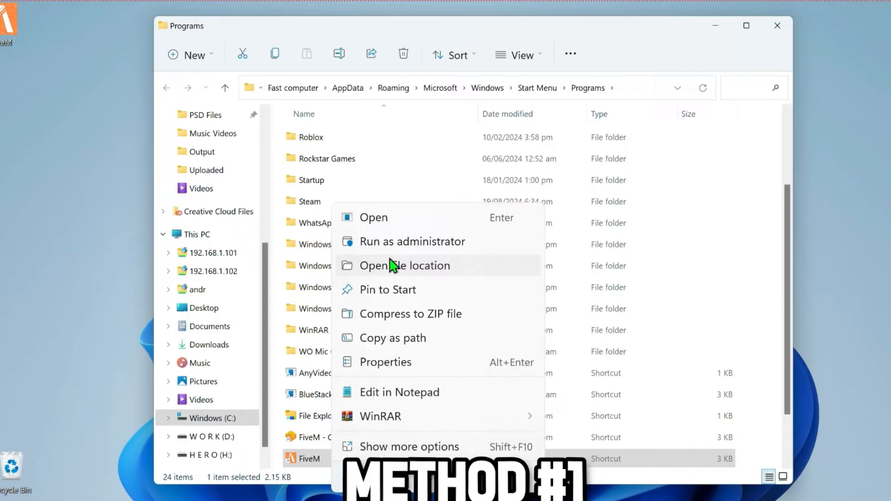
left_click(405, 266)
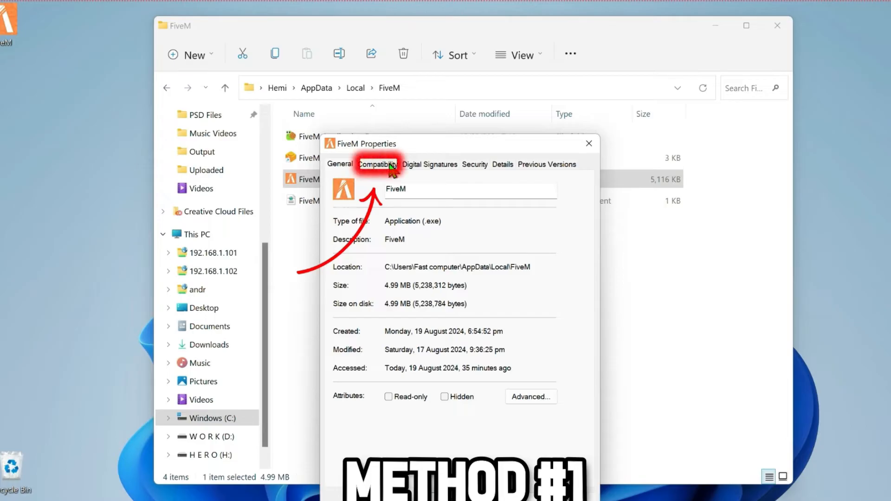
Step: Enable Run as administrator and Windows 7 compatibility mode for FiveM
left_click(377, 164)
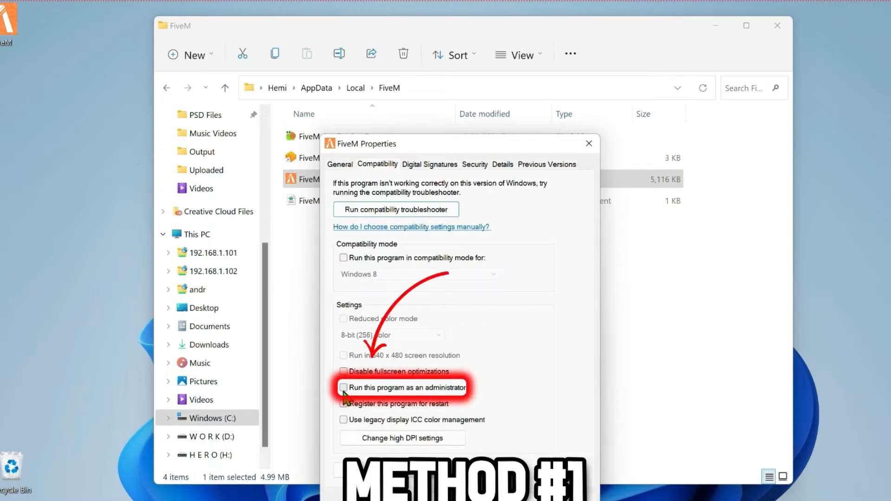
left_click(344, 387)
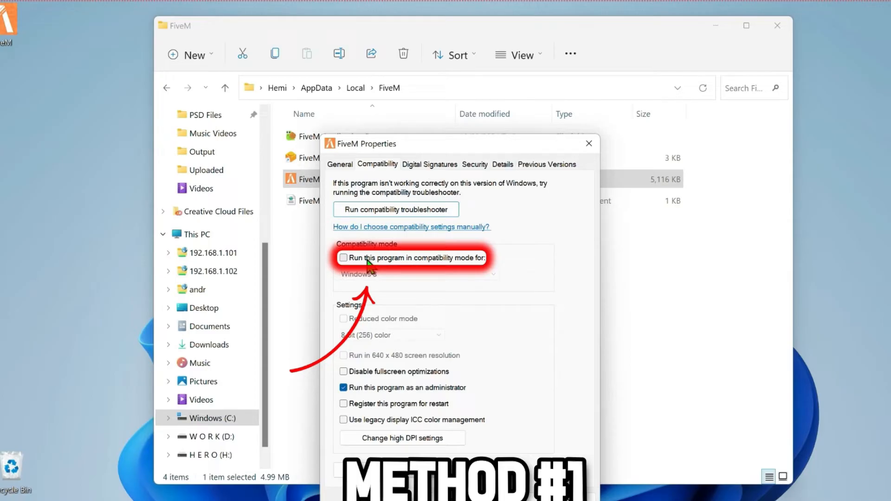
left_click(343, 258)
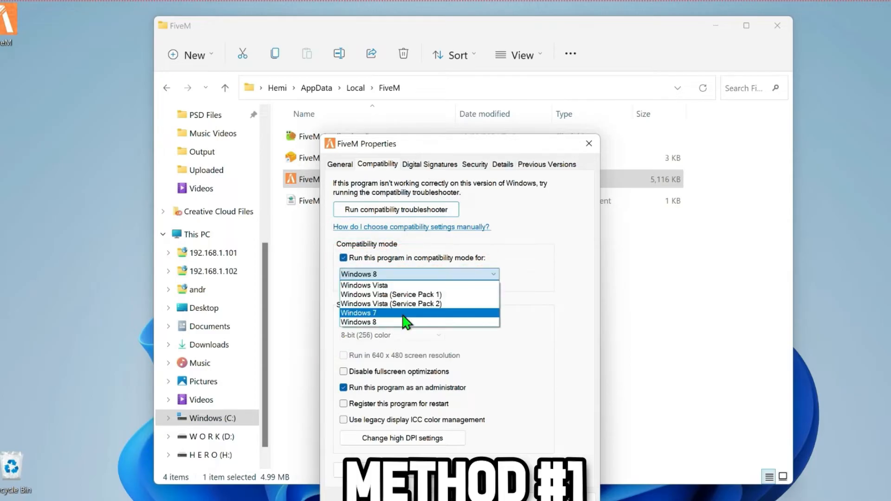
left_click(358, 312)
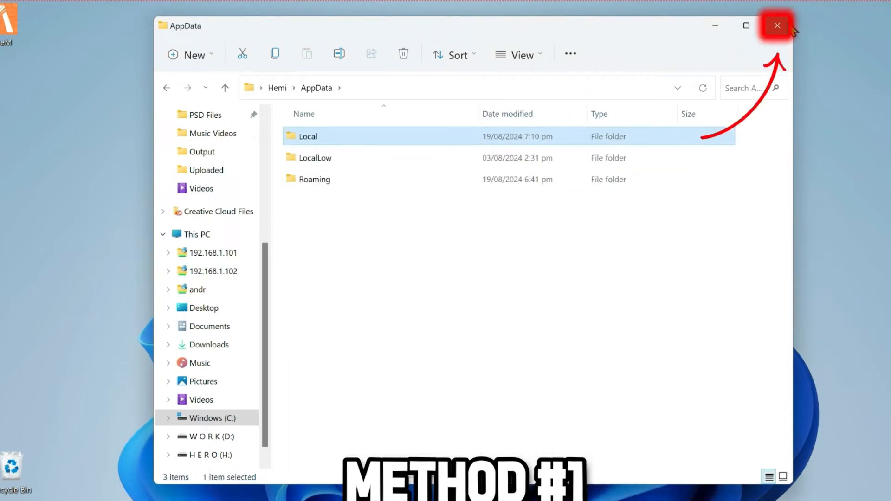
Step: Reopen the FiveM folder from the desktop shortcut, then search 'gra' for graphics settings
left_click(777, 25)
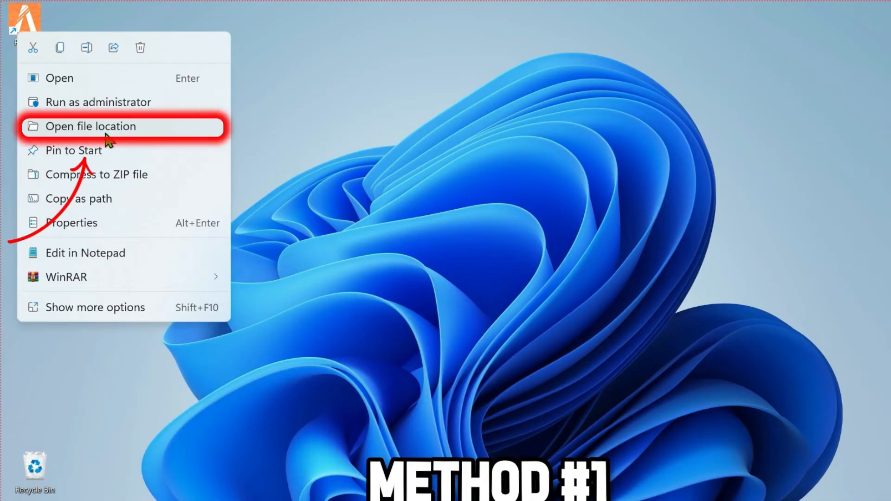
left_click(91, 127)
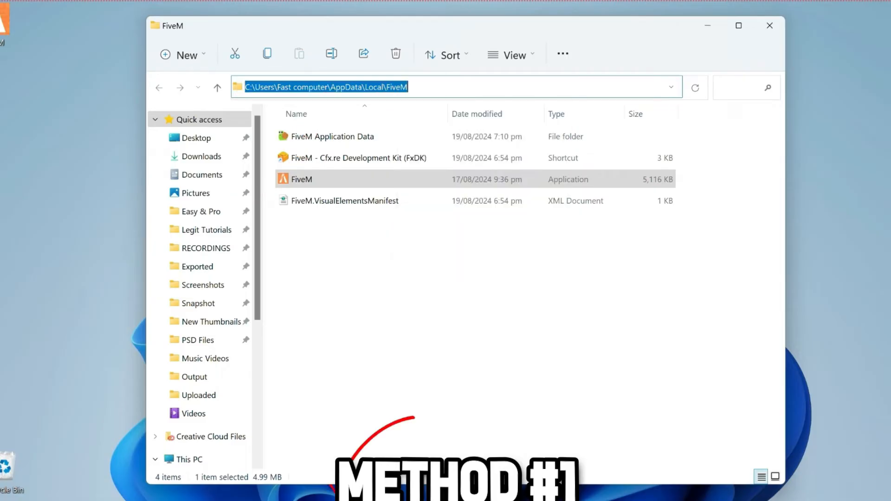
type("gra")
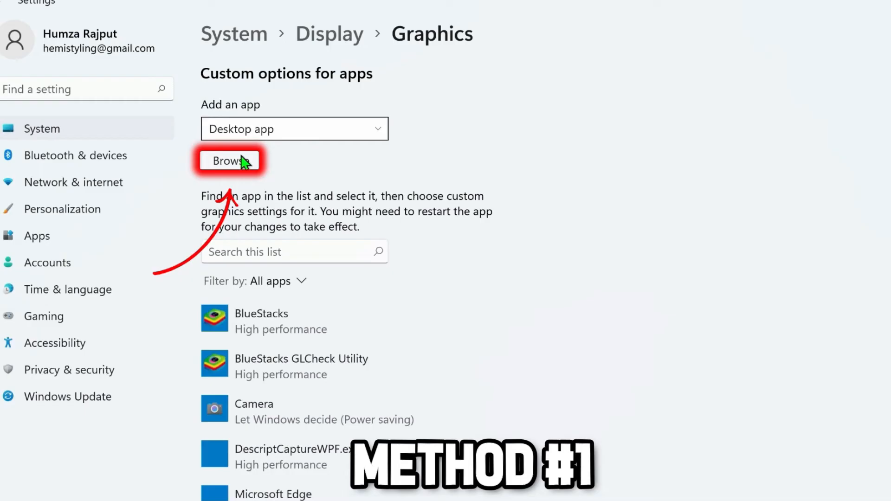
Step: Add FiveM to Graphics settings as High performance, then open the firewall's Allow another app dialog
left_click(230, 160)
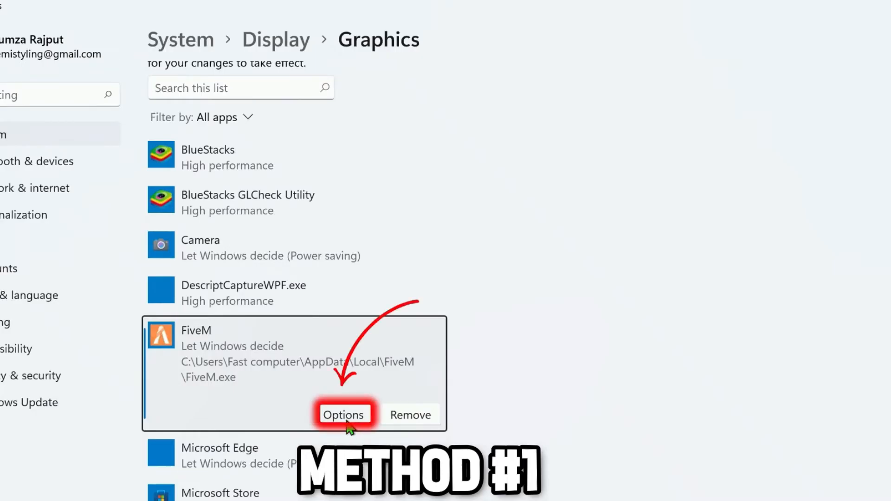
left_click(344, 415)
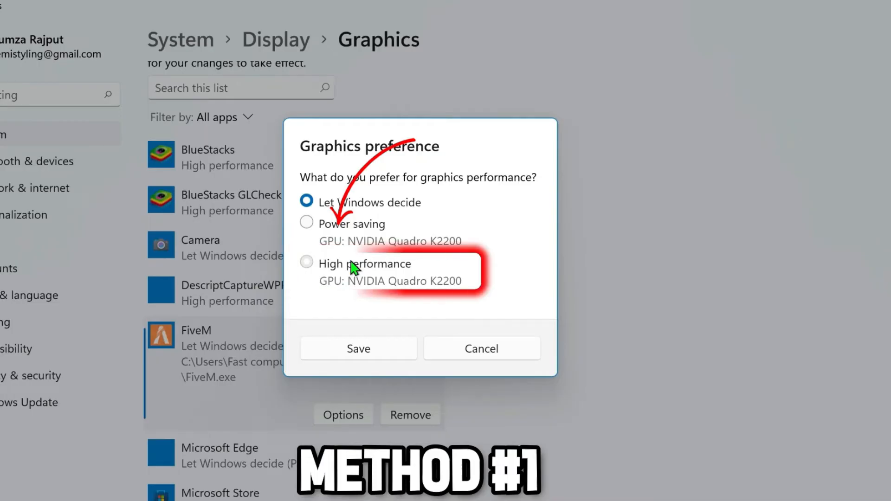
left_click(358, 349)
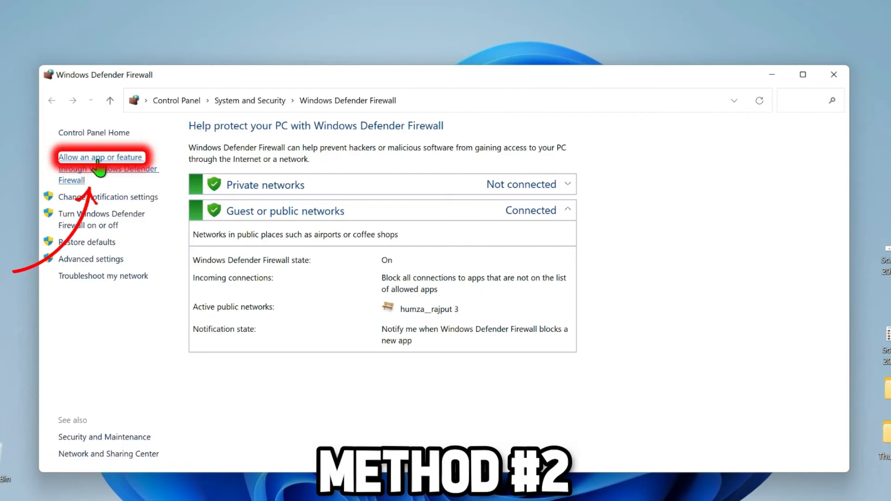
left_click(100, 157)
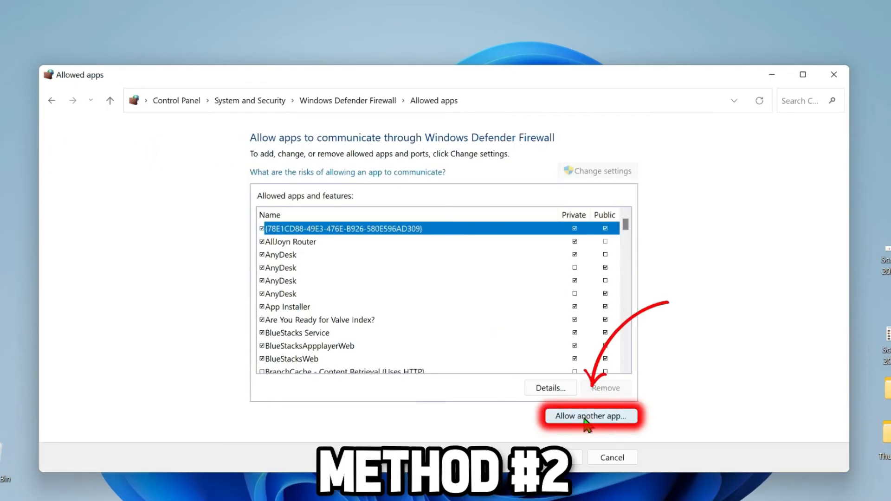
left_click(589, 415)
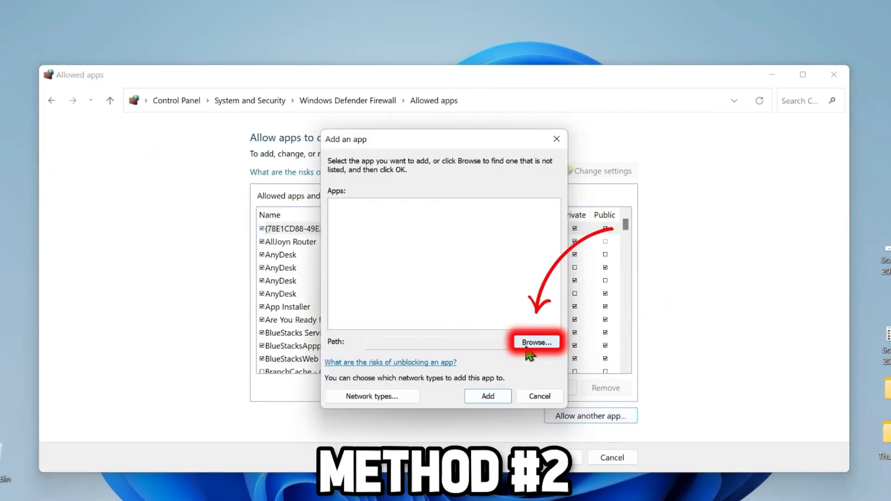
Step: Browse to FiveM.exe and add it to the firewall's allowed apps
left_click(535, 342)
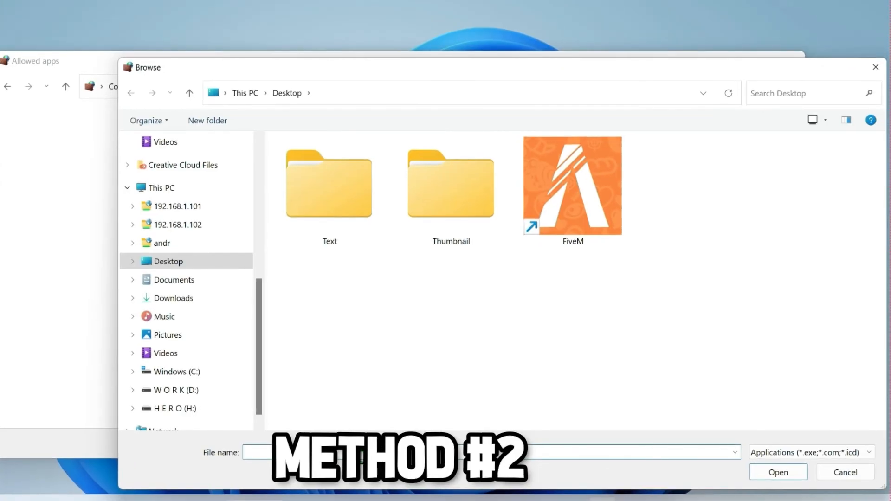
left_click(777, 472)
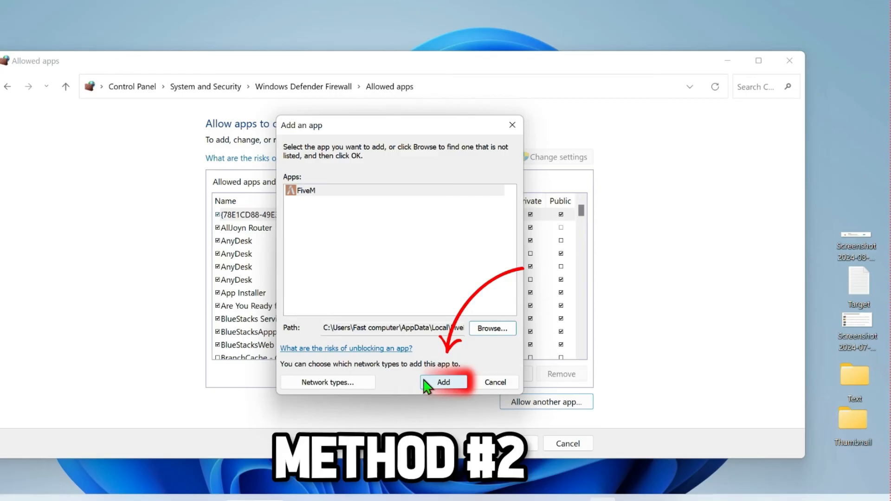
left_click(443, 382)
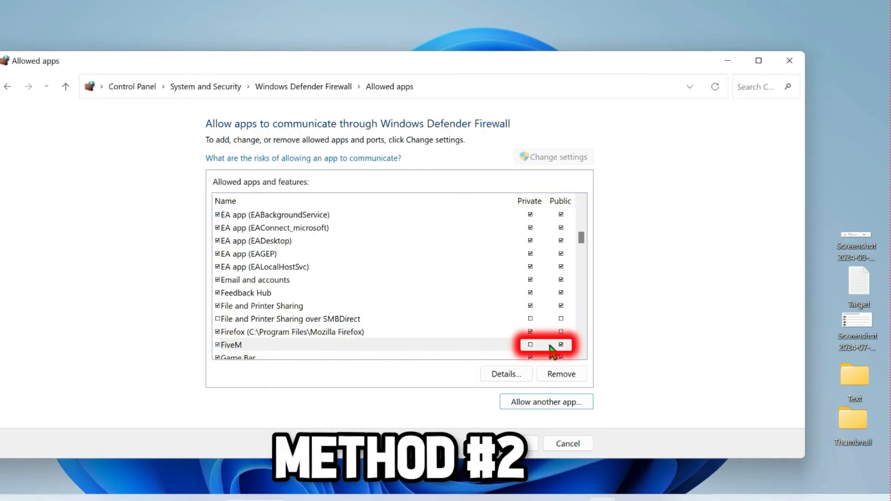
Step: Tick Private network access for FiveM and confirm with OK
left_click(529, 344)
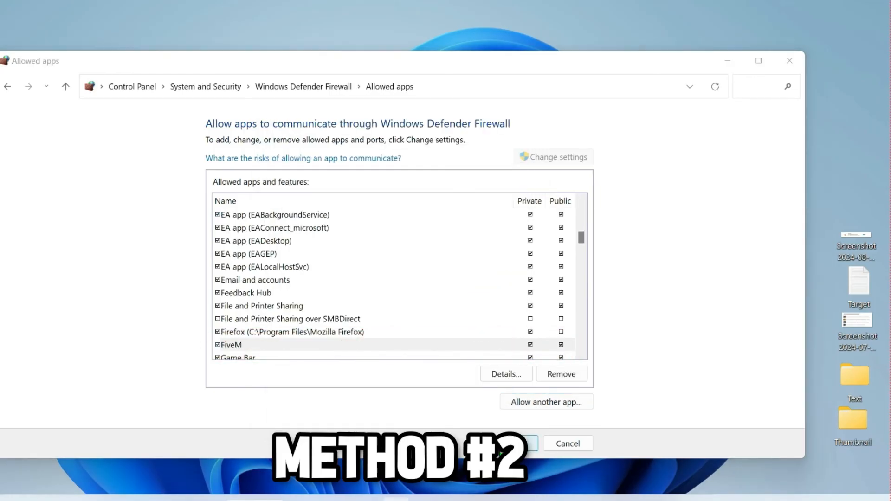
left_click(567, 443)
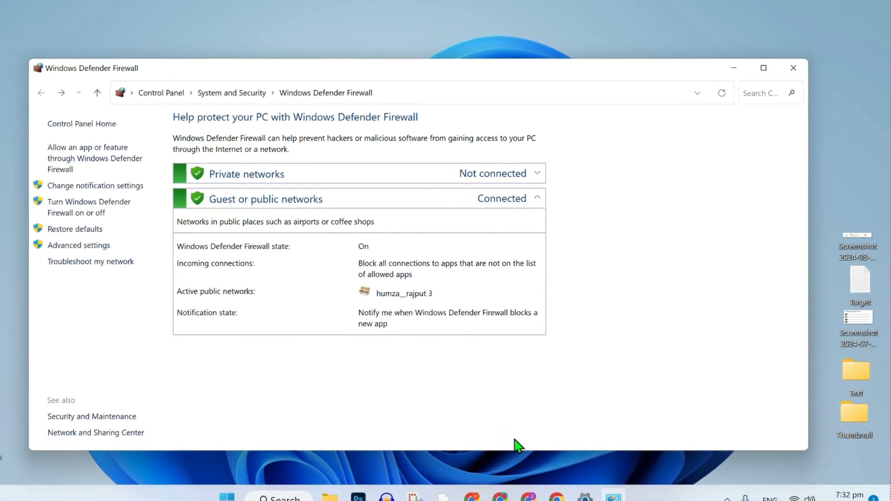